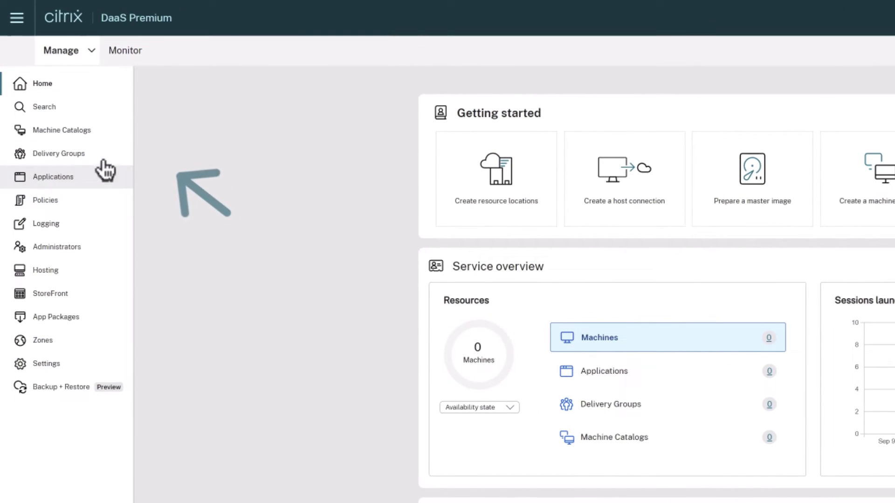
Step: Show the Machine Catalogs list, currently empty
click(62, 131)
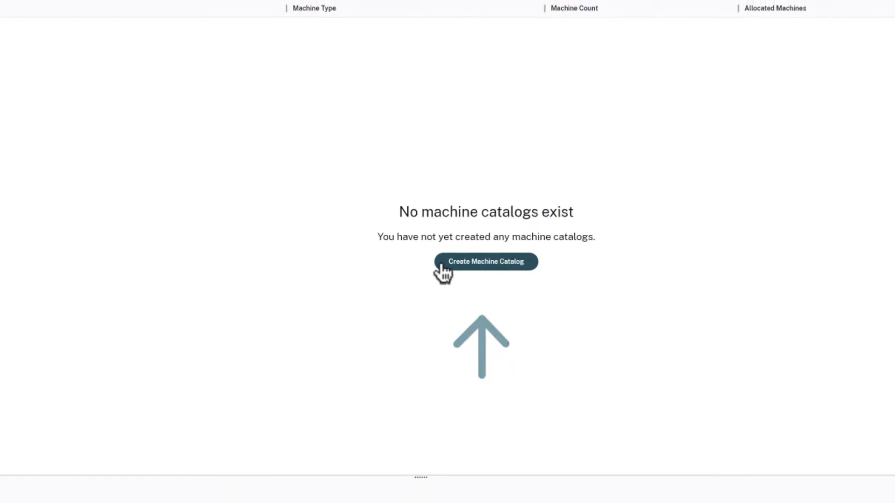
Step: Begin a new machine catalog and choose the Single-session OS machine type
click(486, 261)
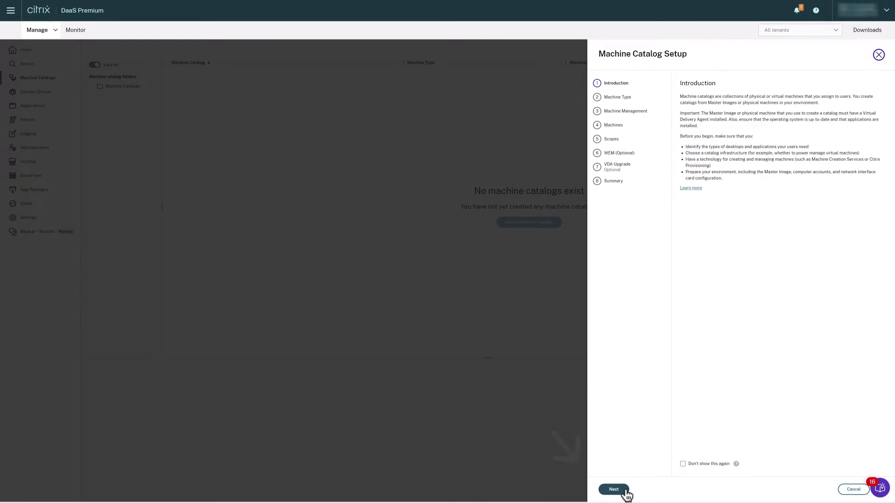
click(613, 489)
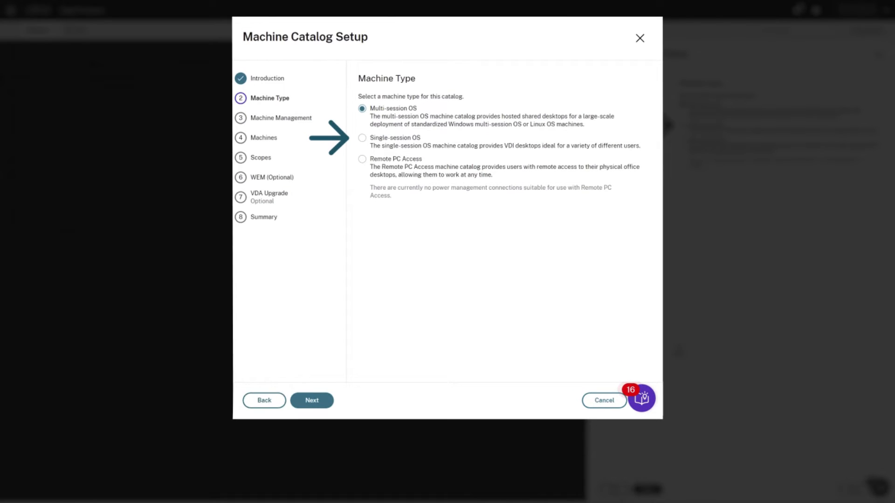
click(361, 138)
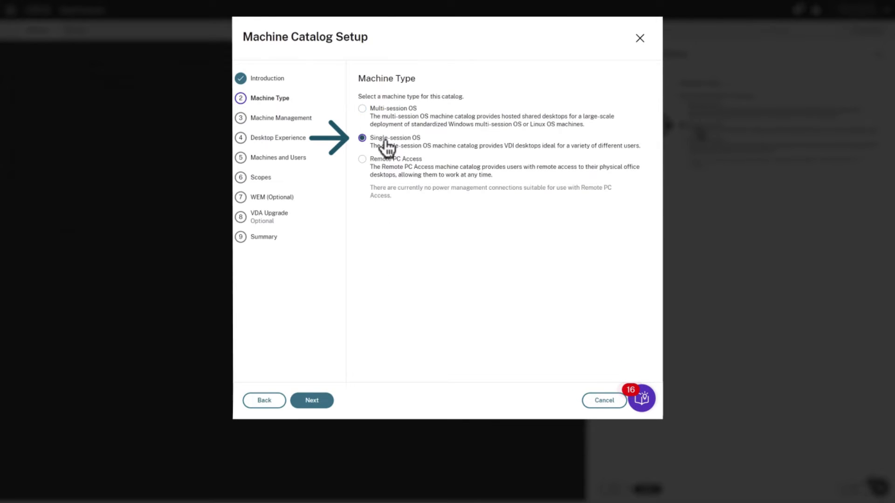
mouse_move(312, 400)
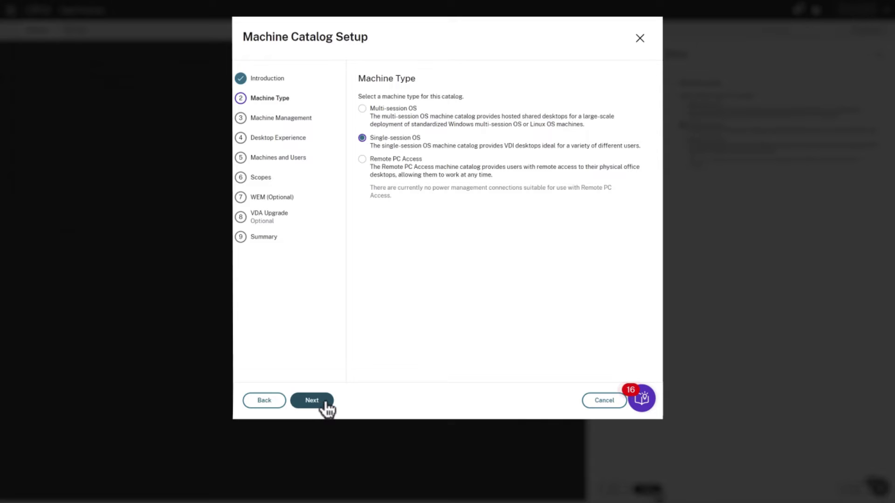
Step: Keep machines not power managed, provisioned by another service, and reach Desktop Experience
click(311, 400)
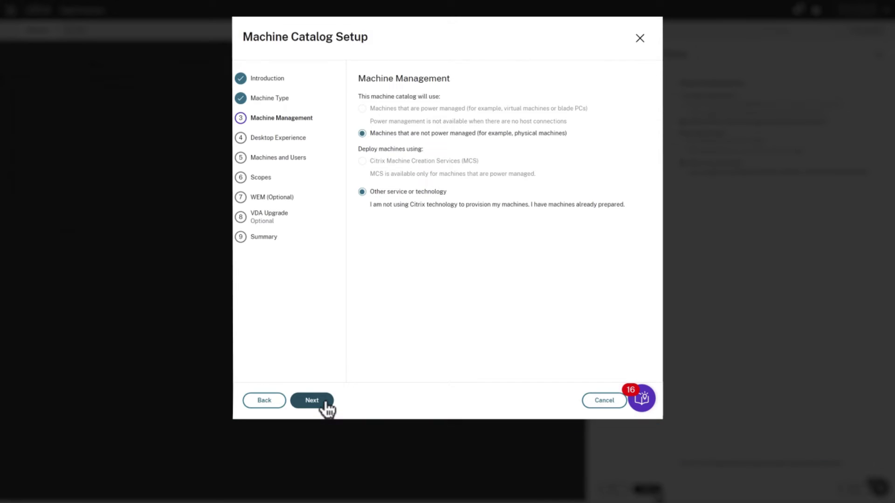
click(311, 400)
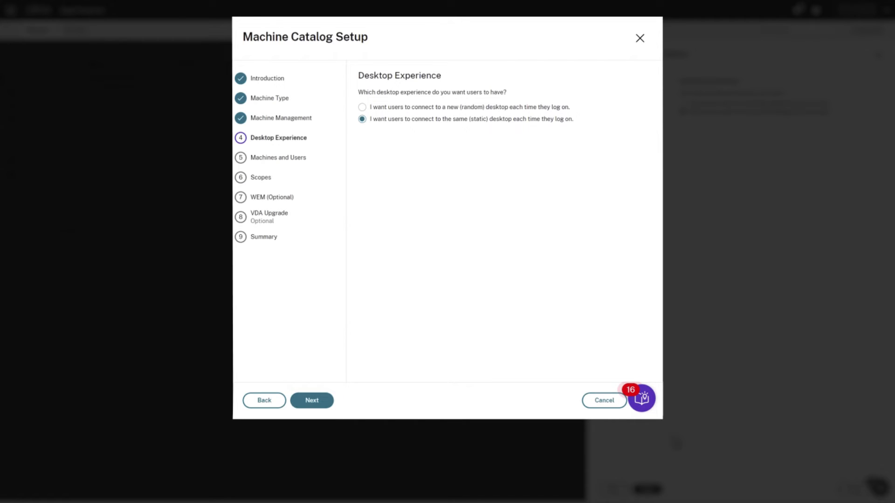
Step: Assign users a new random desktop at each logon and continue to Machines
click(361, 106)
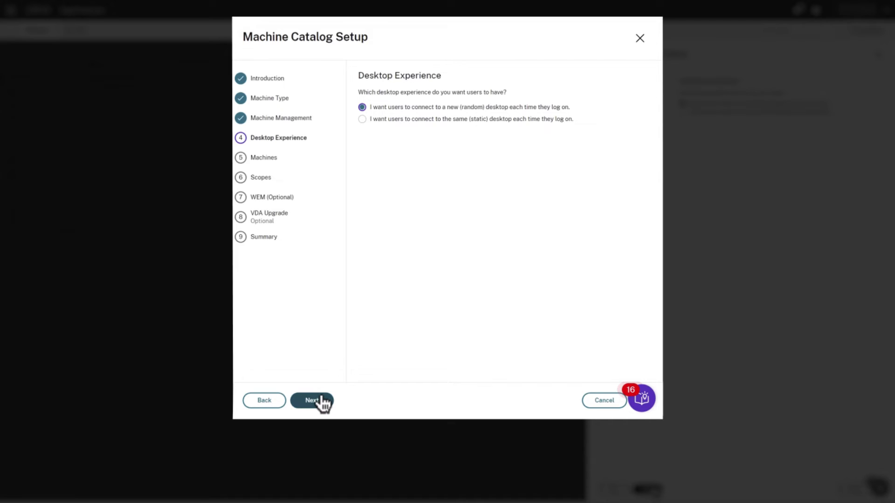
click(312, 400)
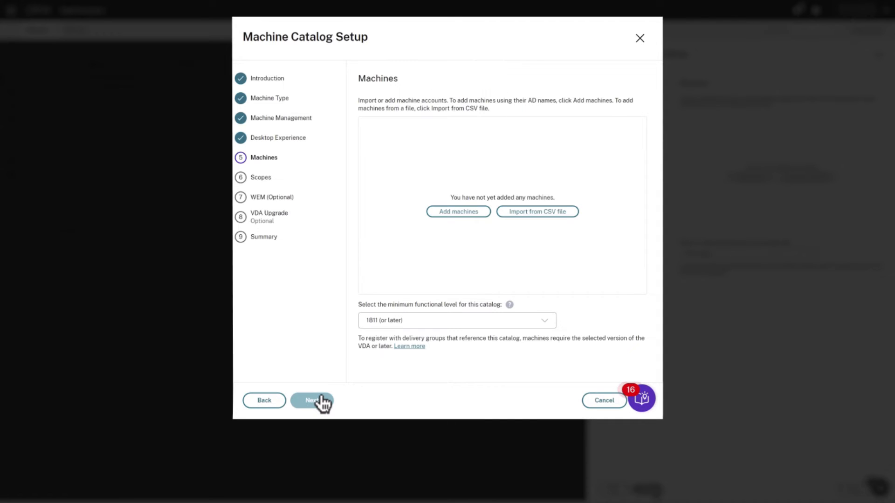
mouse_move(419, 299)
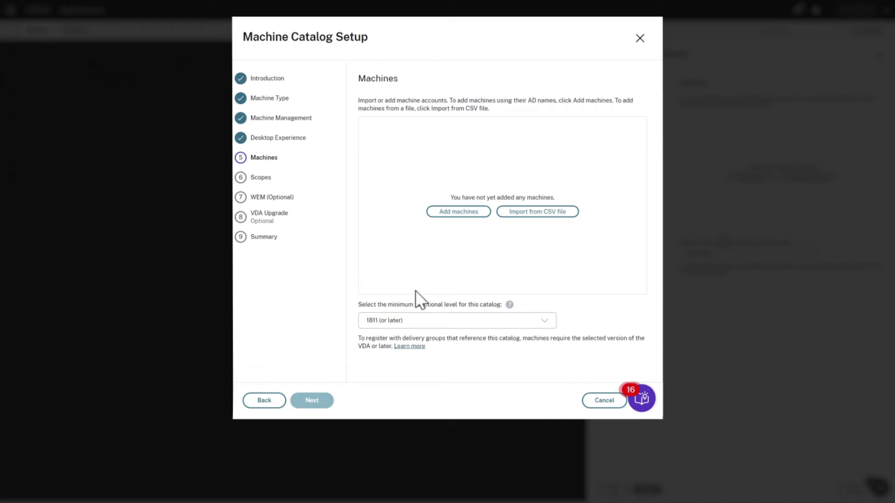
Step: Add computer account Win11VDA, verified as ACF\WIN11VDA$, to the catalog's machines
click(456, 211)
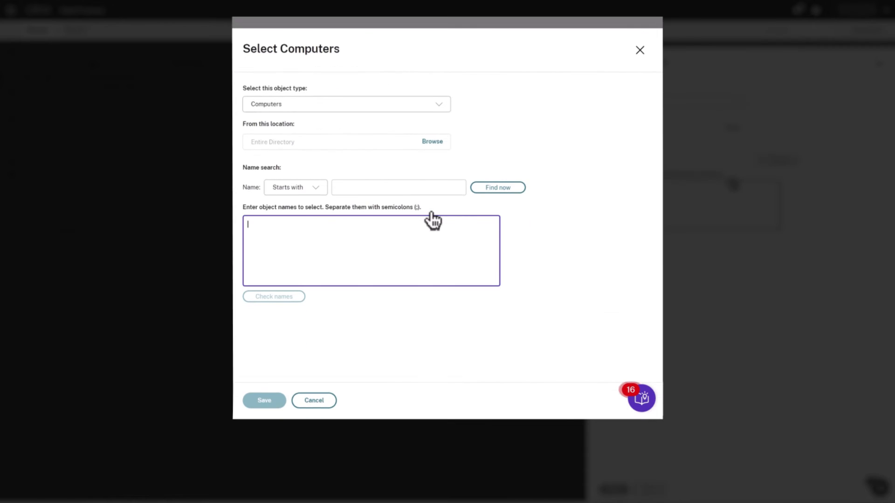
text(Win11VDA)
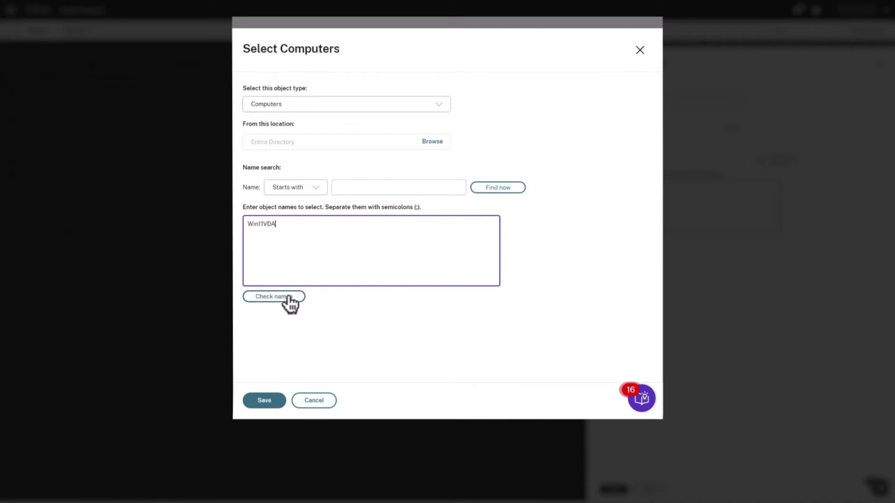
click(273, 297)
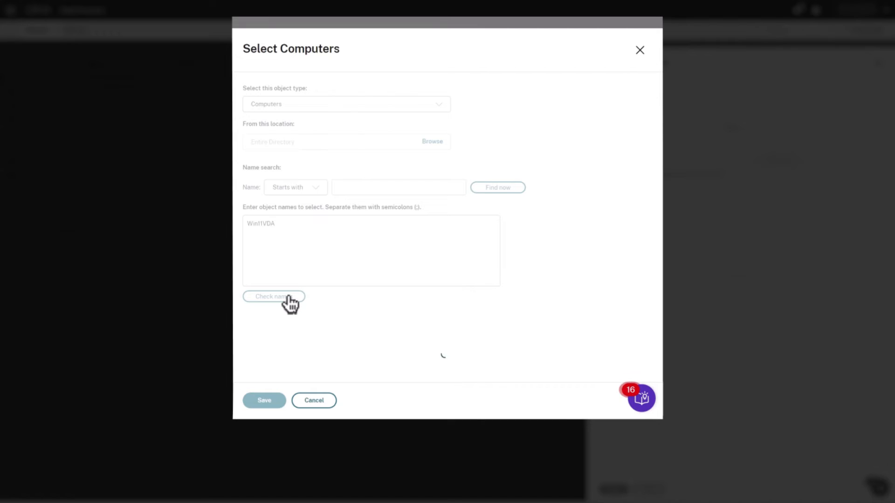
click(273, 296)
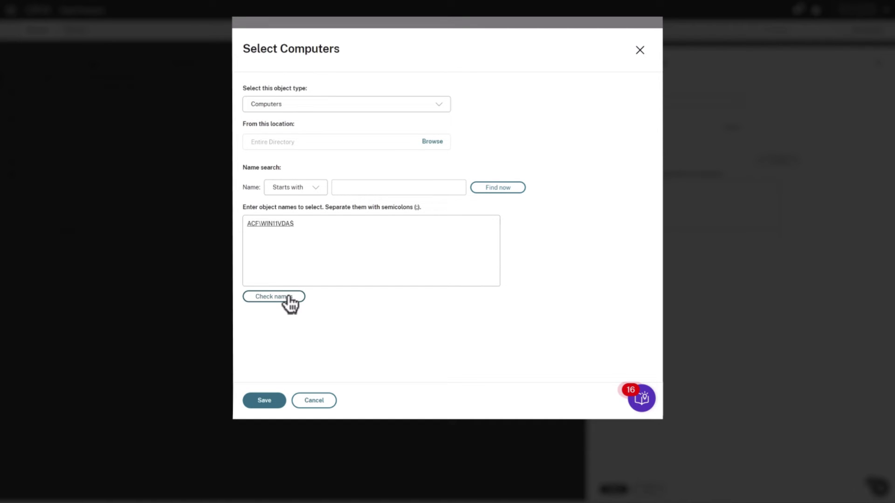
mouse_move(263, 400)
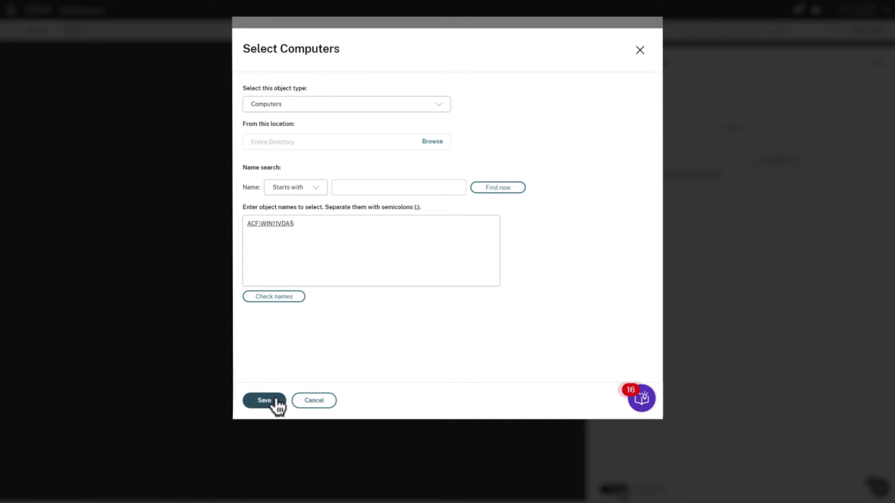
click(264, 399)
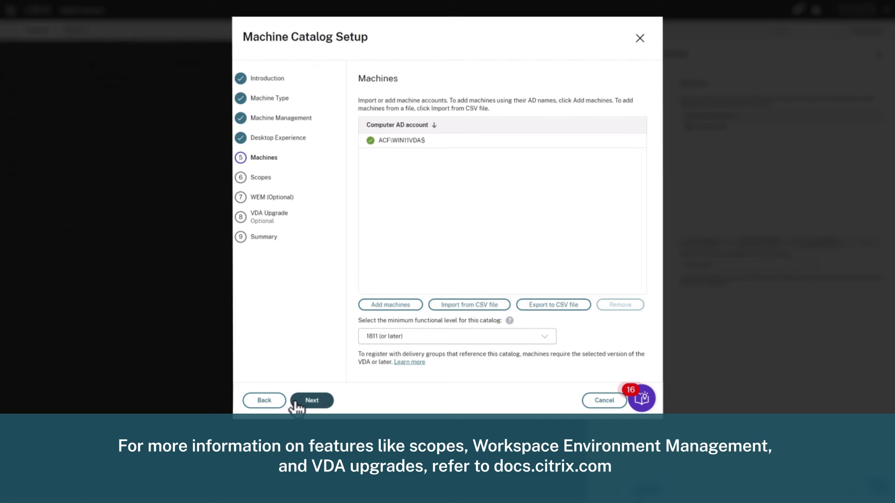
Step: Accept the default scope and skip the optional WEM and VDA Upgrade steps to reach Summary
click(311, 399)
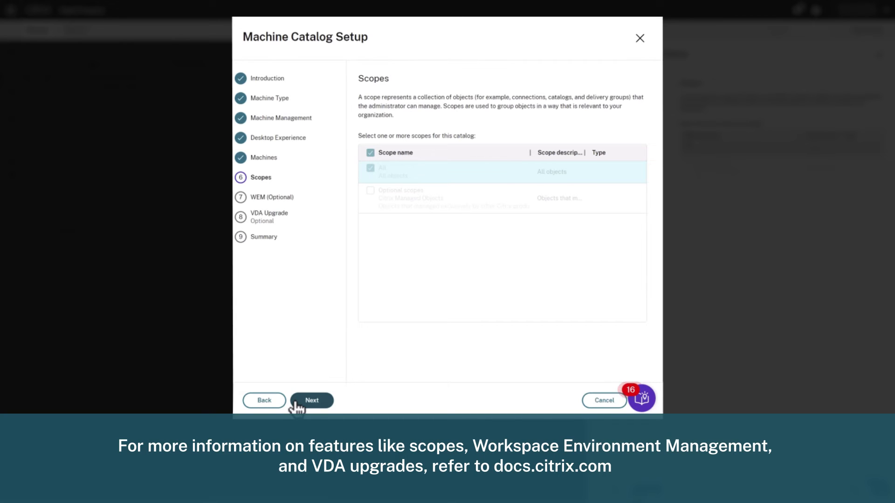
click(311, 399)
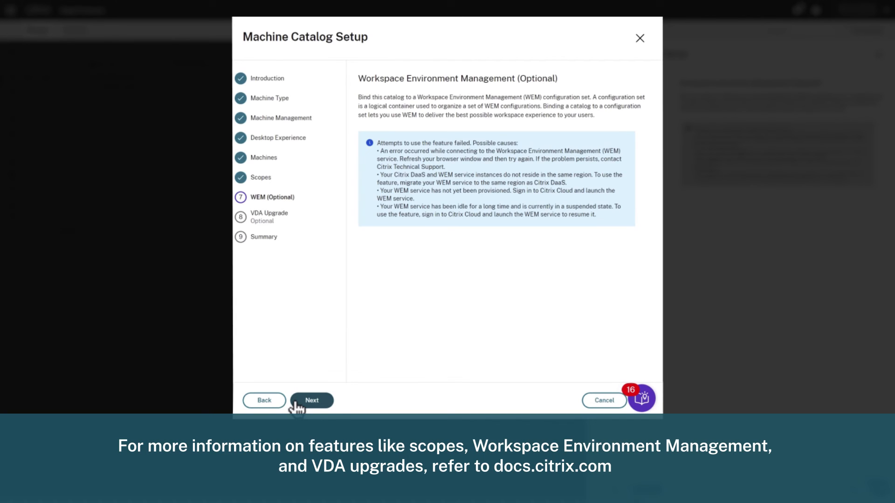
click(312, 399)
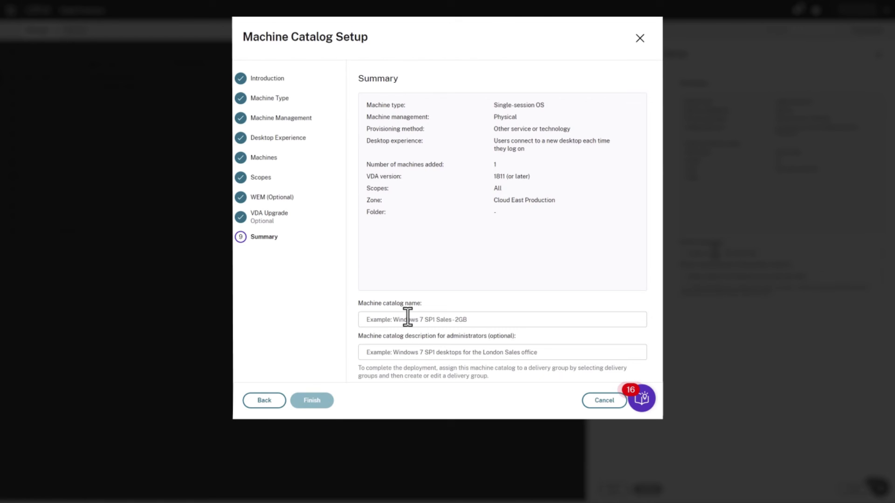
Step: Name the catalog 'Windows 11', finish creating it and hide the creation progress
text(Windows 11)
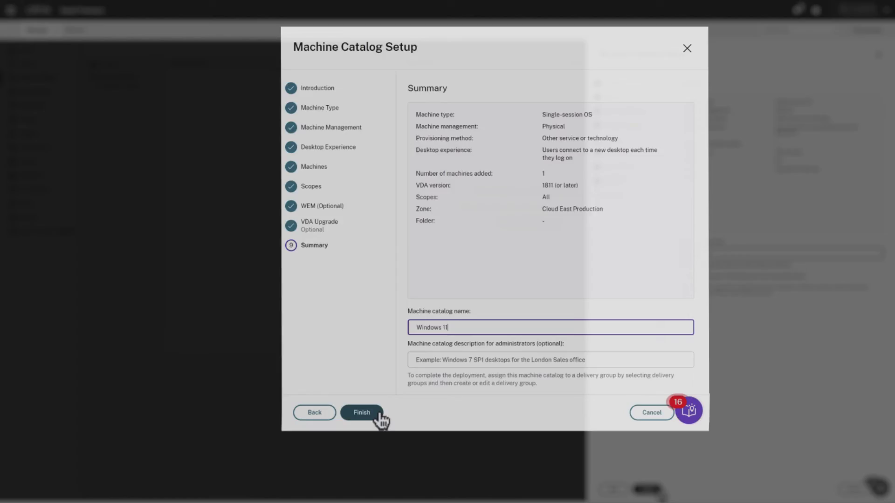
click(361, 412)
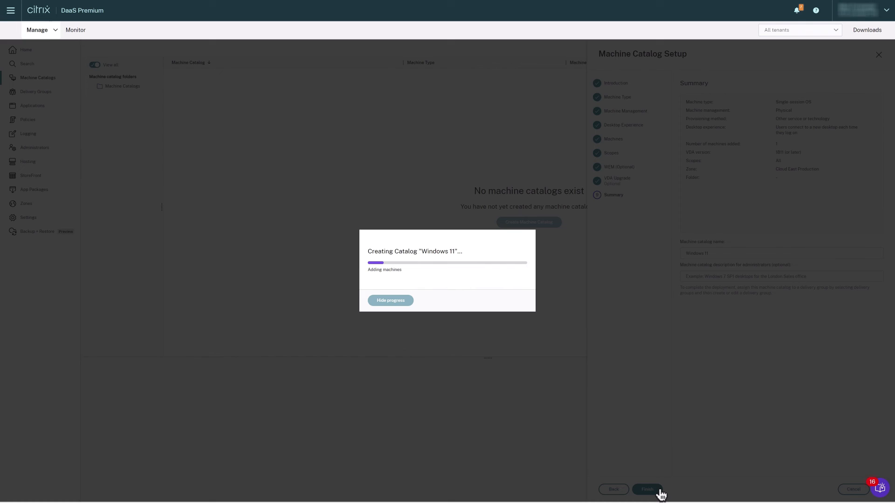
click(391, 300)
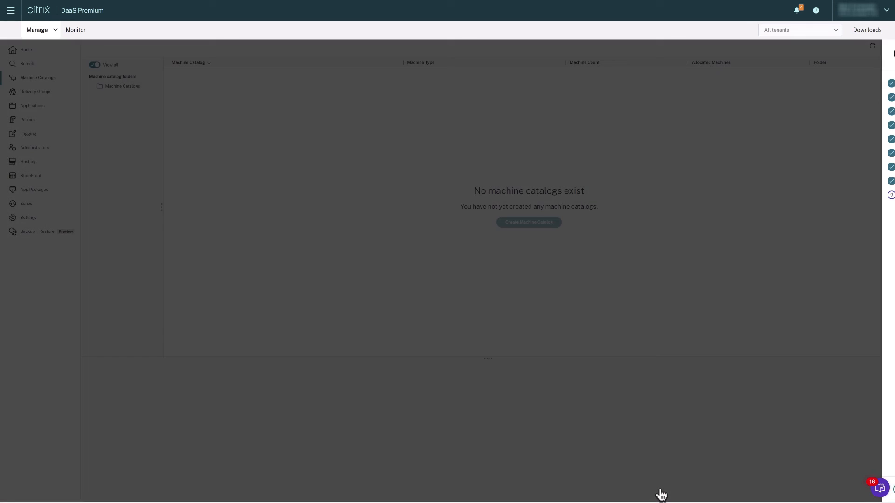